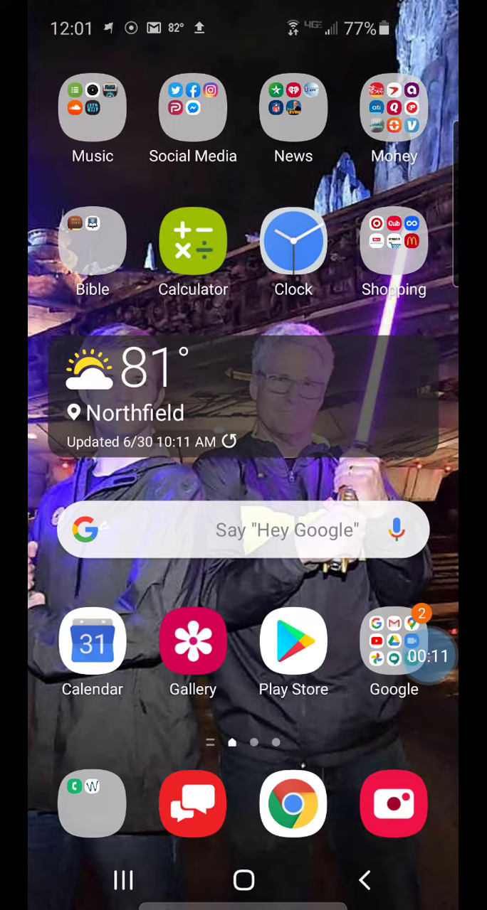
- Launch Planning Center Services from the home screen to reach My Schedule
click(91, 107)
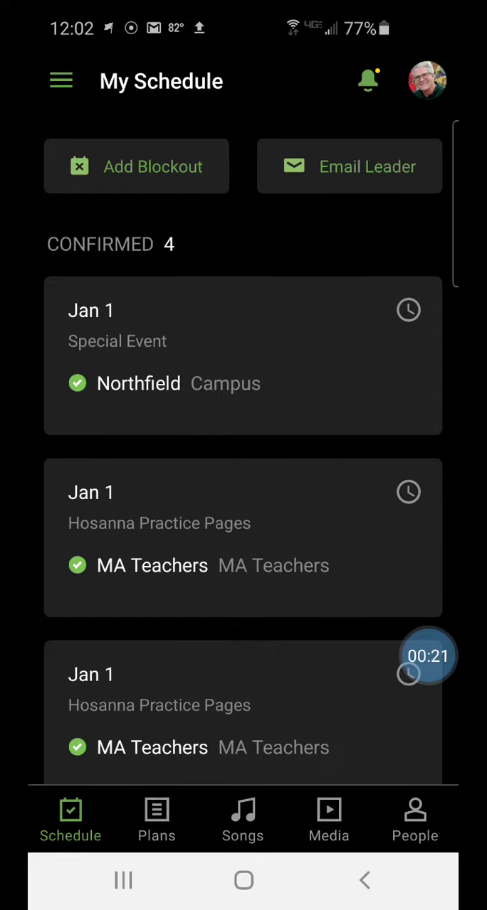
- Browse the Songs and People lists, return to Schedule and start a new blockout date
click(242, 818)
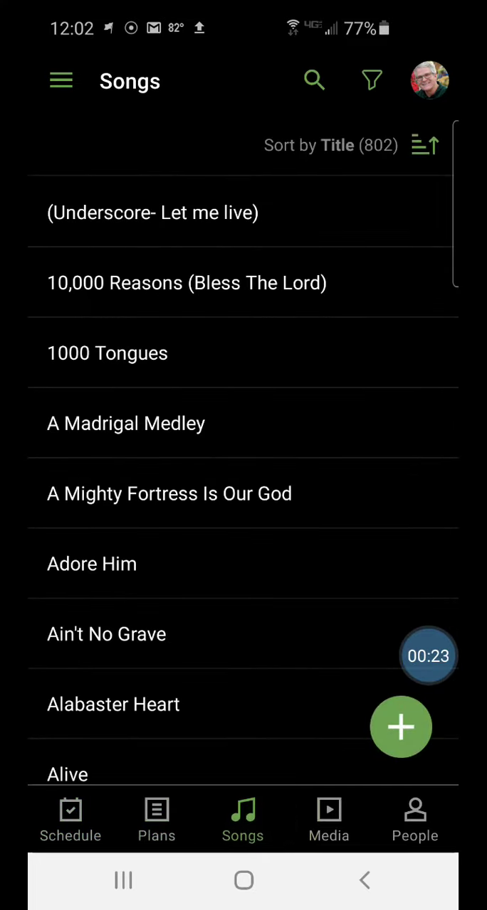
click(415, 818)
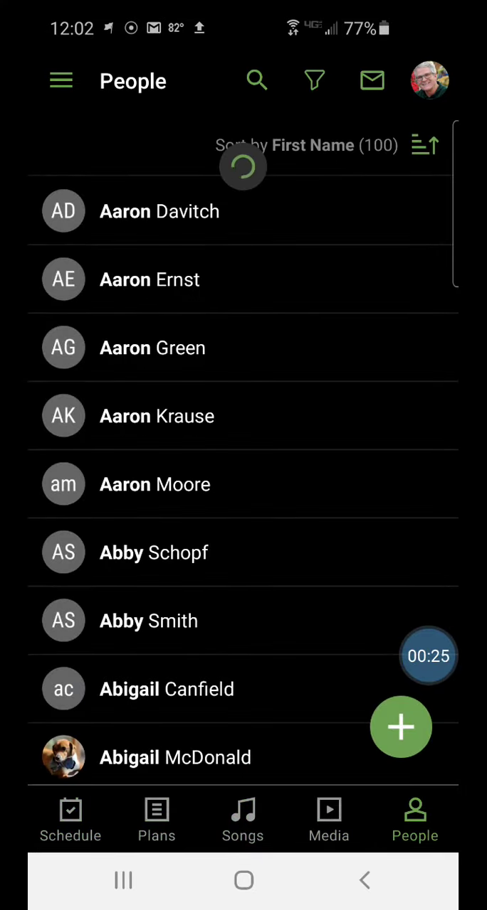
click(70, 818)
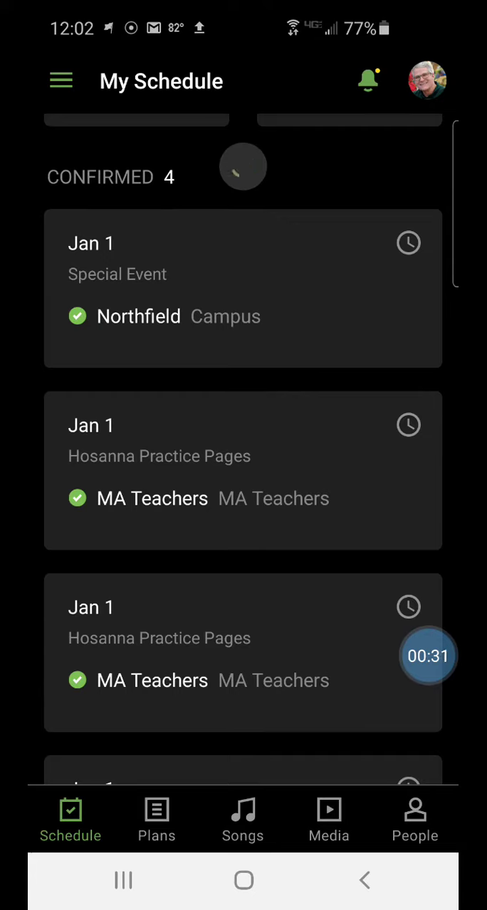
scroll(down, 3)
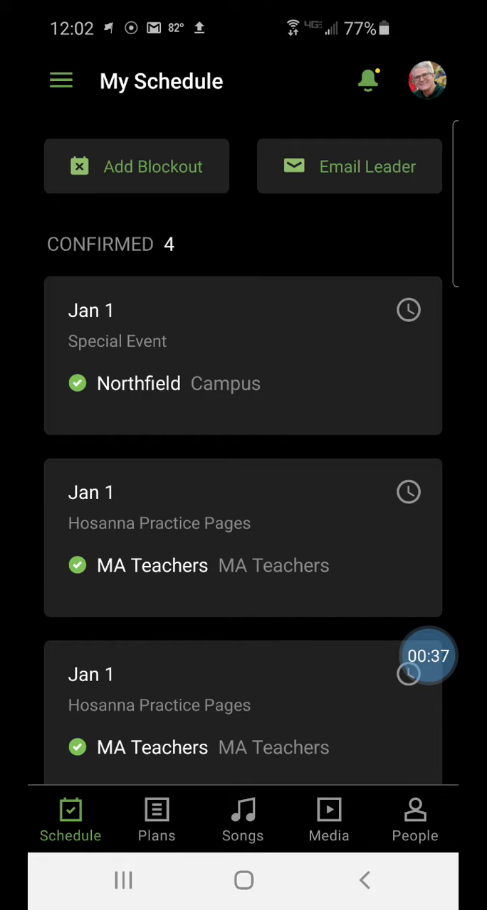
click(137, 165)
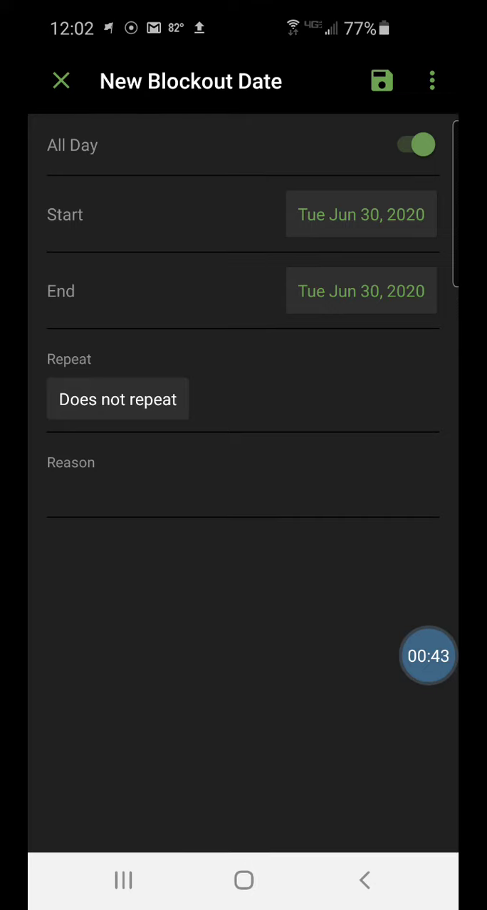
- Set the blockout start date to Sun Aug 02, 2020
click(416, 145)
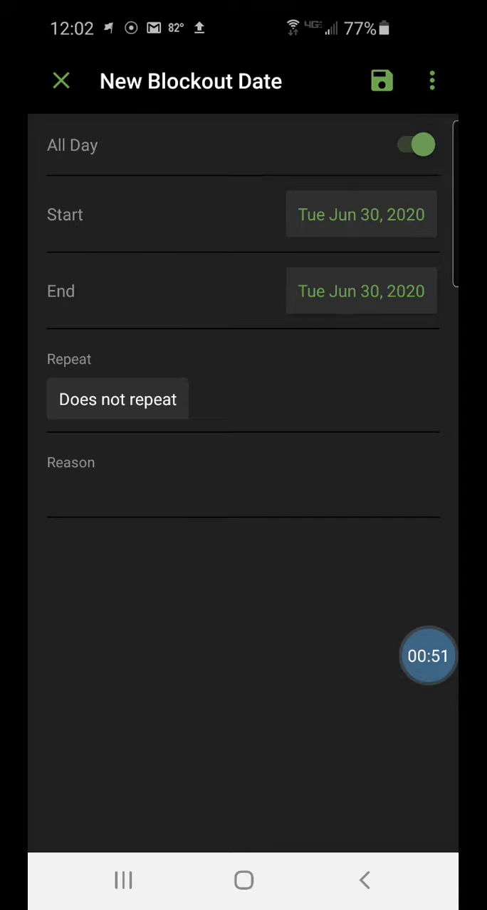
click(361, 213)
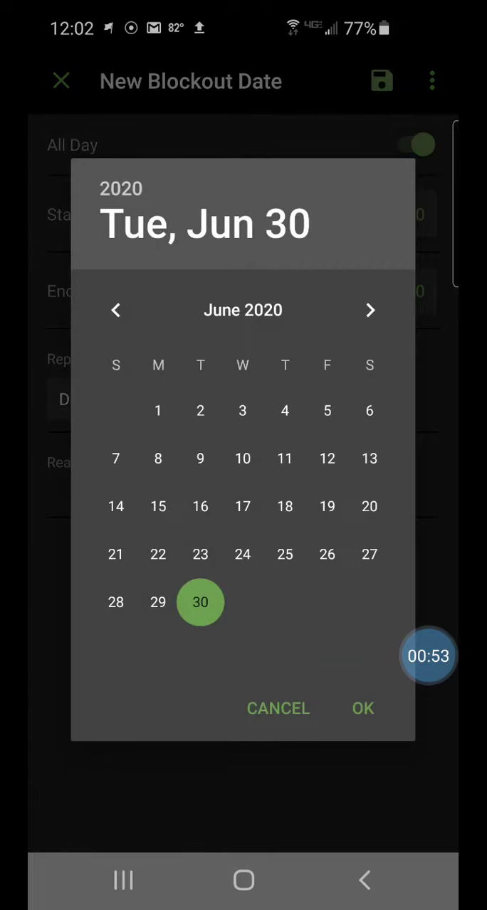
click(370, 310)
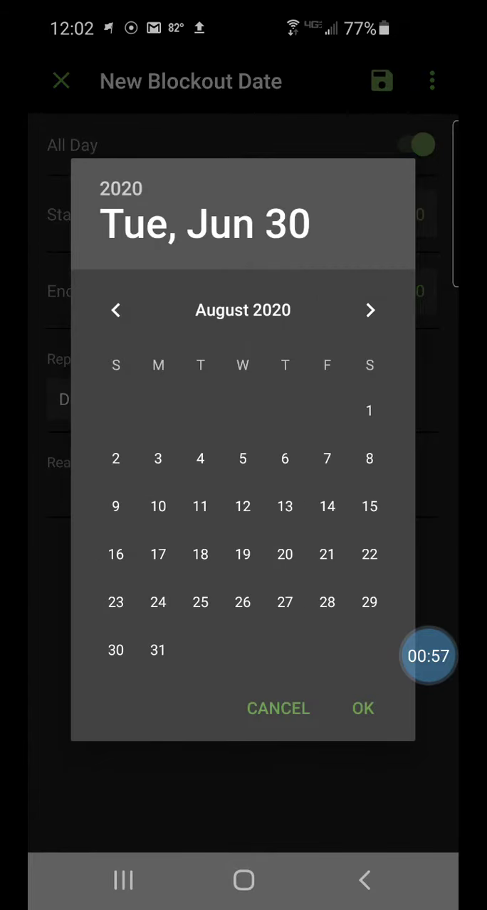
click(361, 709)
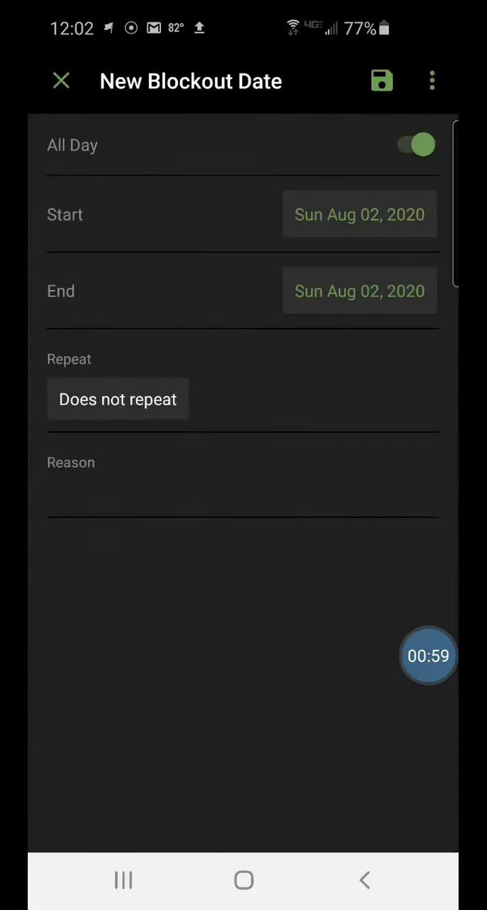
- Set the blockout end date to Sun Aug 09, 2020 and move to the Reason field
click(358, 213)
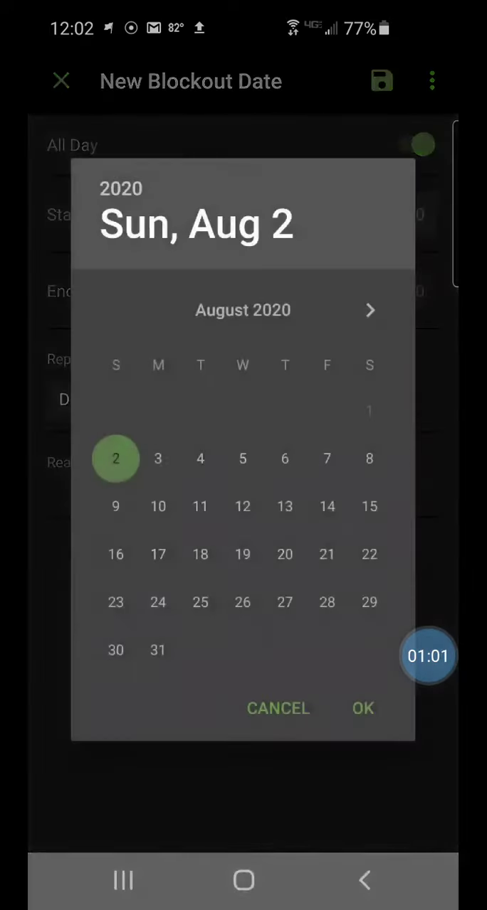
click(115, 507)
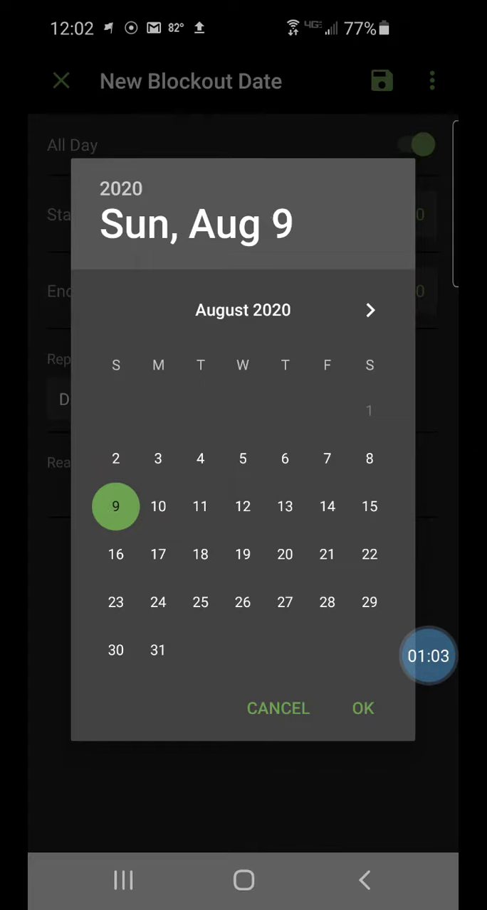
click(363, 708)
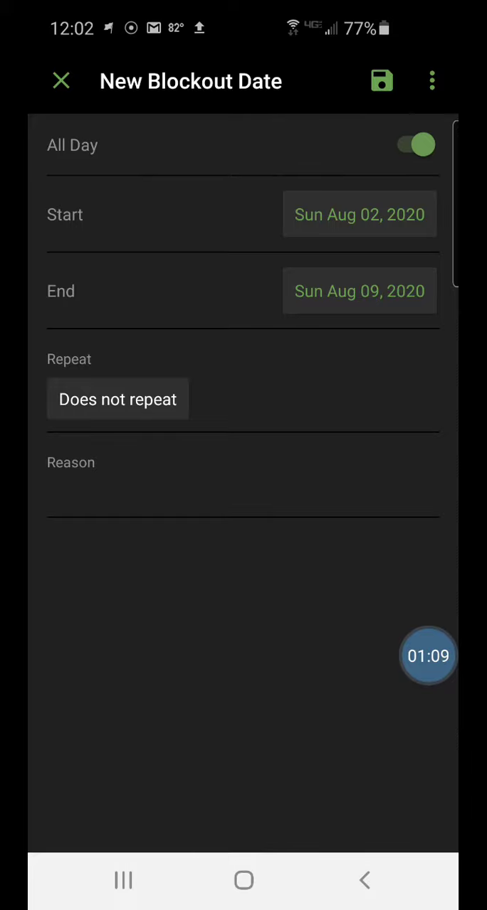
click(242, 484)
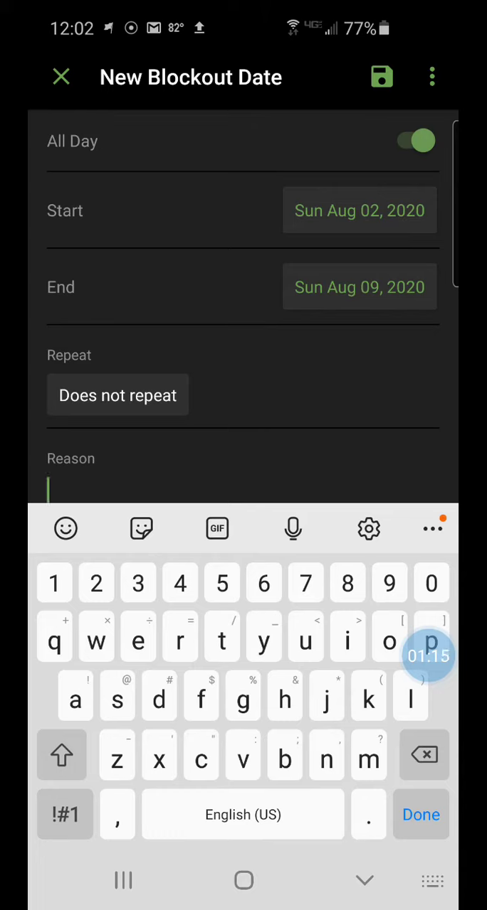
- Enter 'Vacation' as the reason and save the Aug 2–9 blockout
click(61, 755)
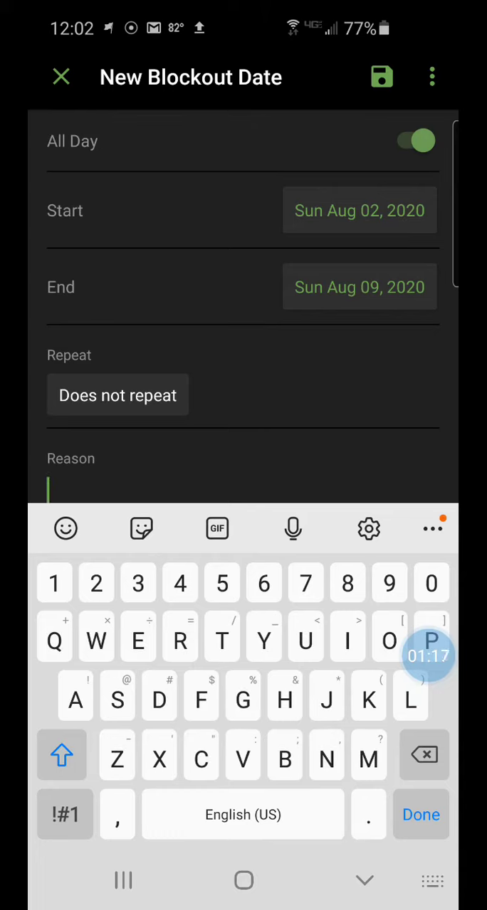
text(Vac)
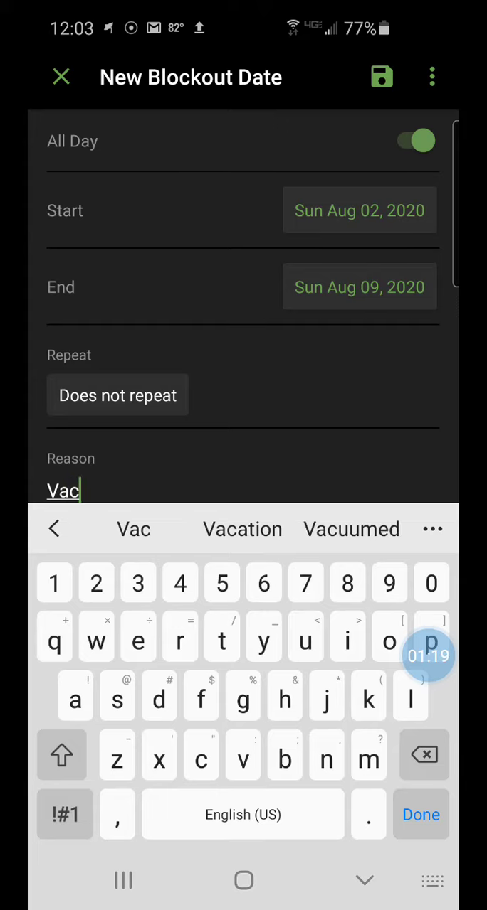
click(242, 529)
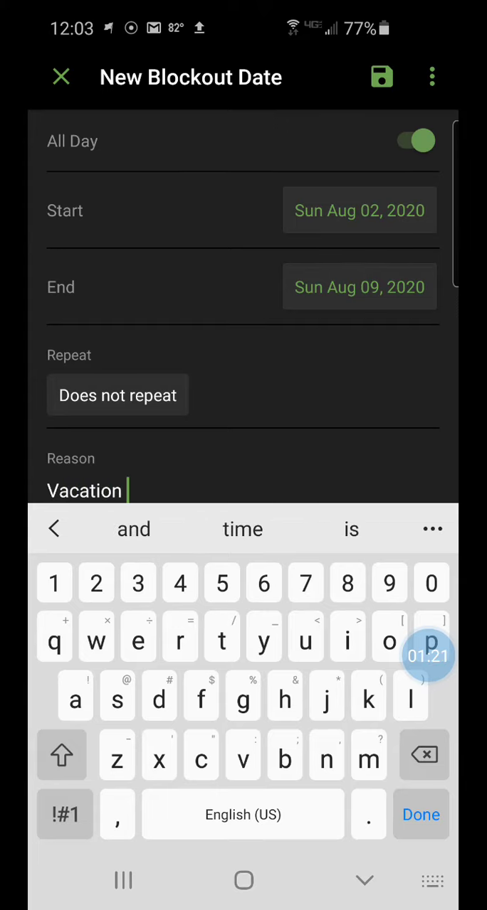
click(421, 815)
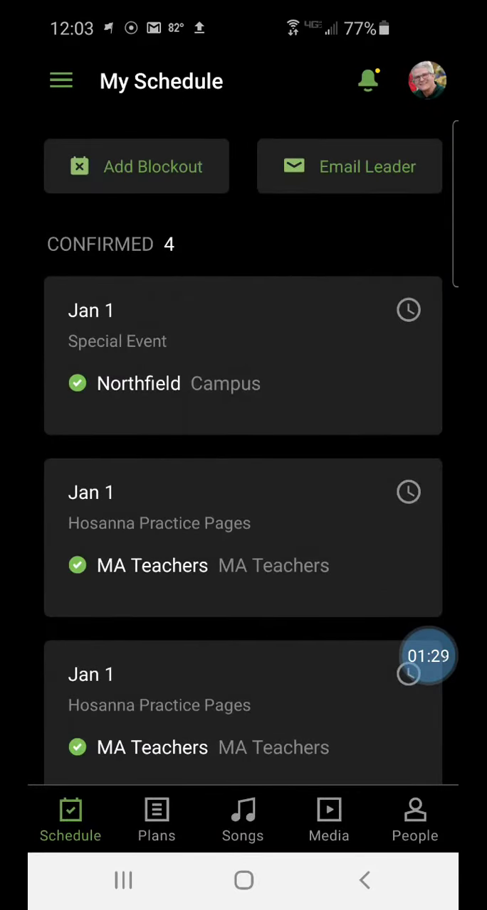
scroll(down, 3)
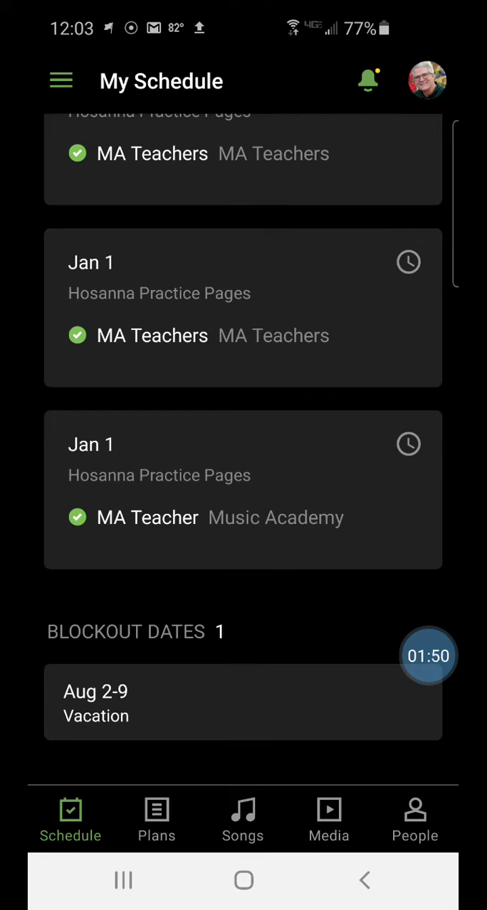
- Reopen the Aug 2–9 Vacation blockout from the Blockout Dates list
click(242, 703)
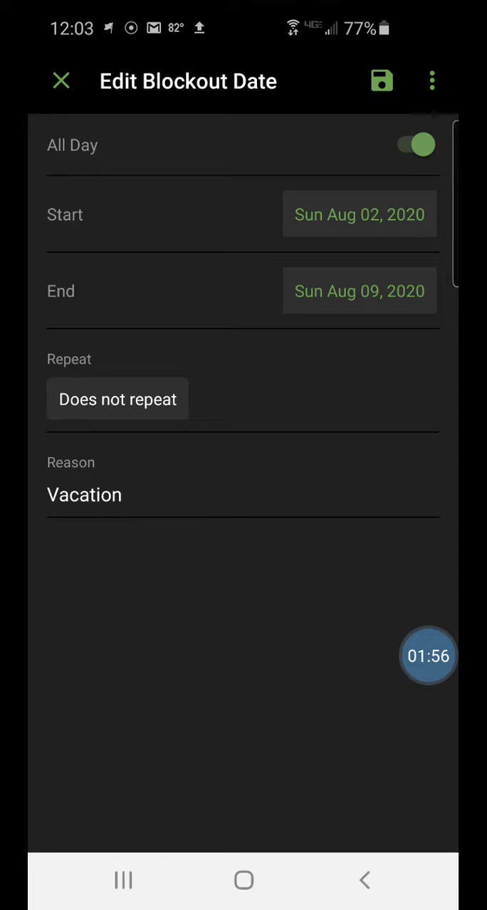
- Delete the Aug 2–9 Vacation blockout via the more-actions menu and confirm with YES
click(431, 80)
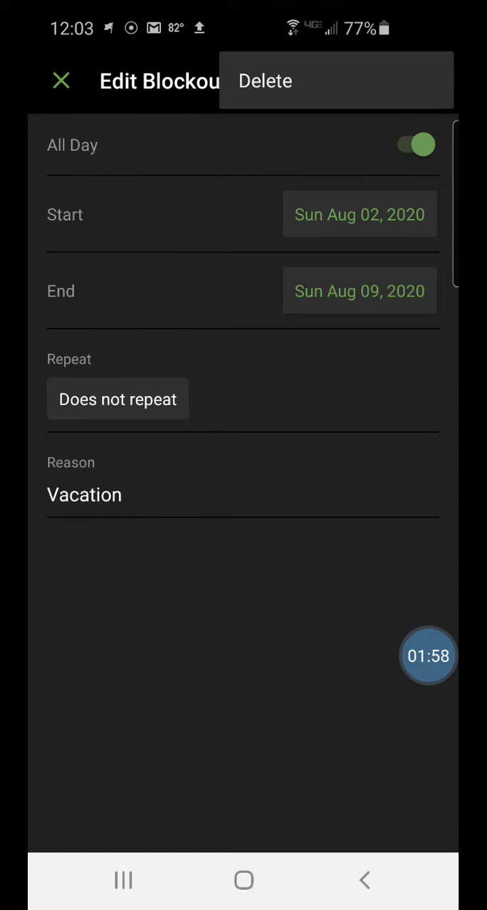
click(265, 79)
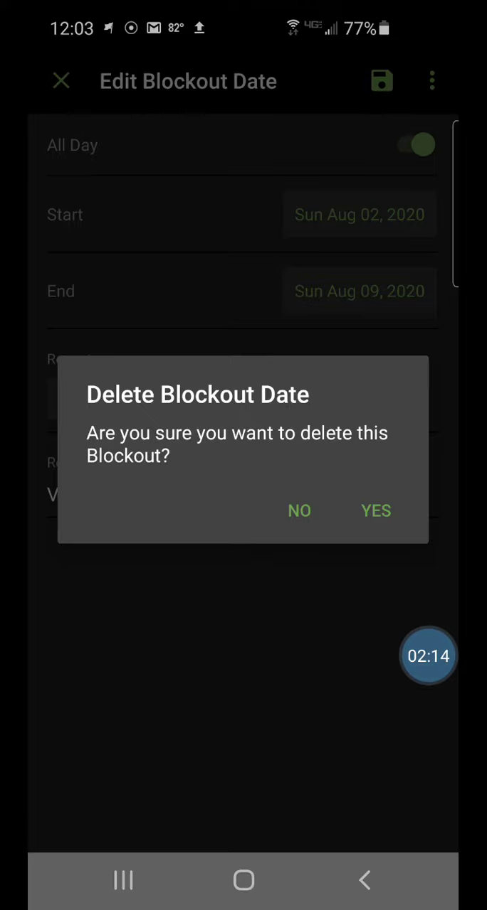
click(376, 511)
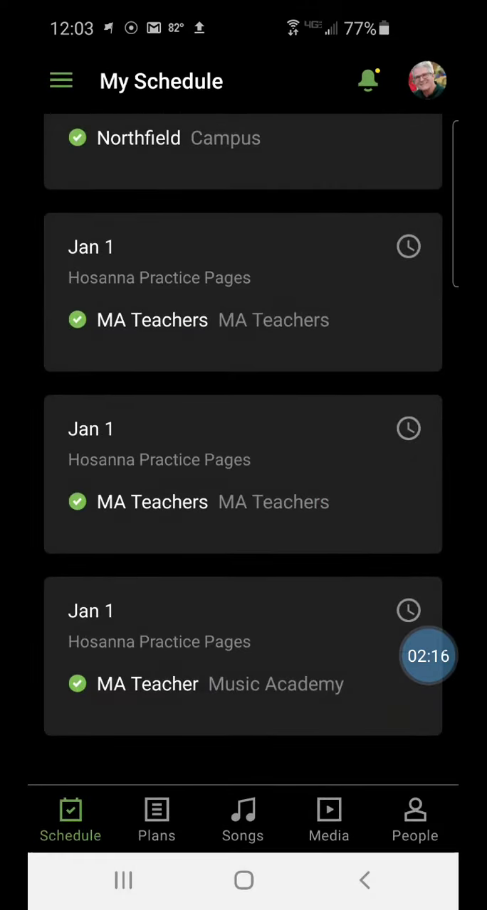